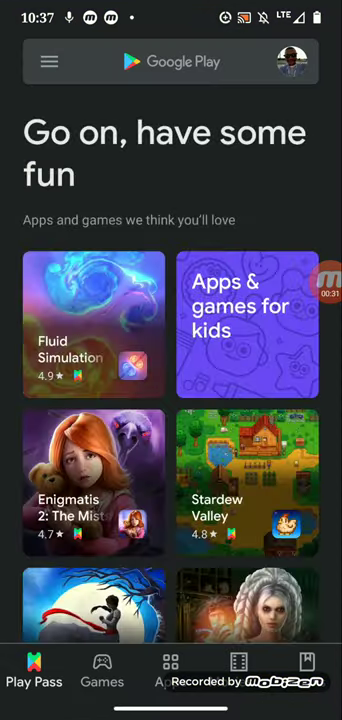
Search Google Play for 'moviesa' and open the Movies Anywhere store page
left_click(172, 60)
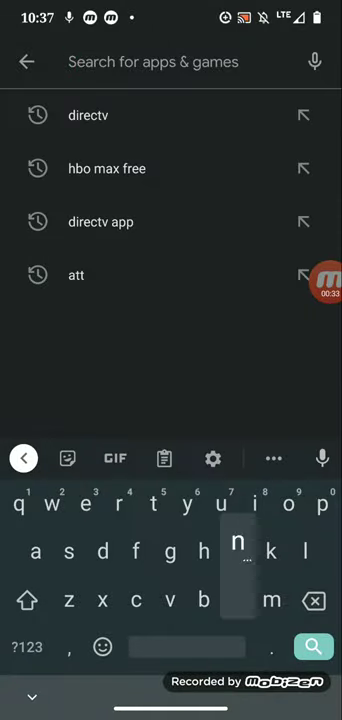
type("movies")
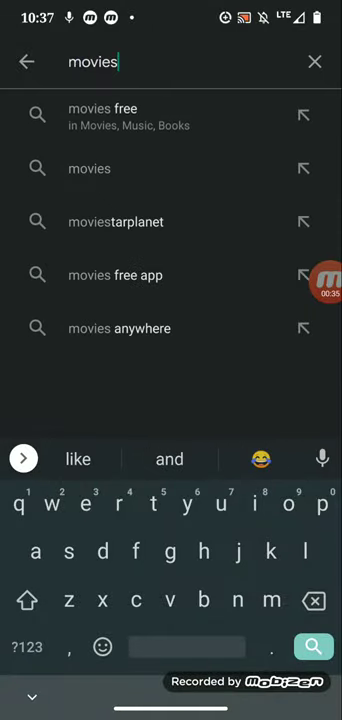
type("a")
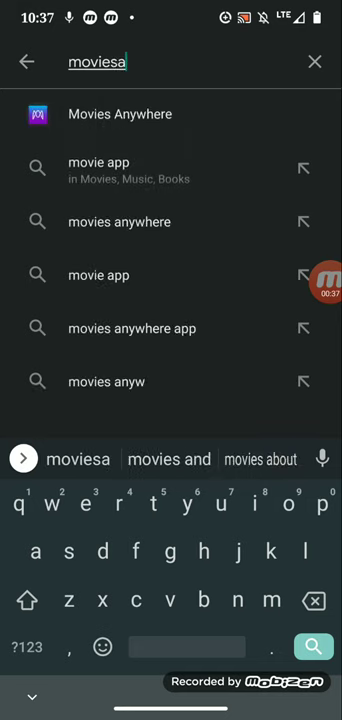
left_click(120, 114)
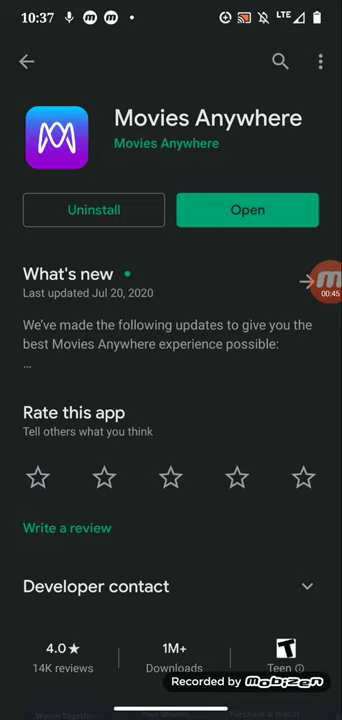
Launch Movies Anywhere and reach the Manage Retailers screen
left_click(248, 210)
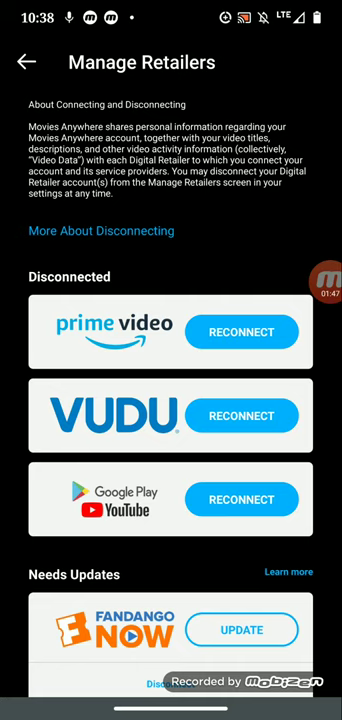
Review the disconnected retailers list, then switch to the Saved Movies tab
scroll("down", 3)
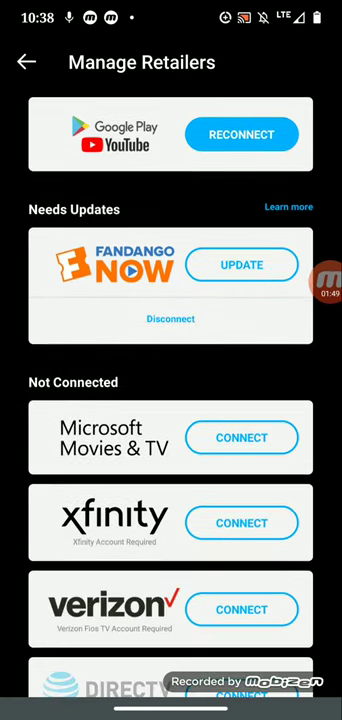
scroll("down", 3)
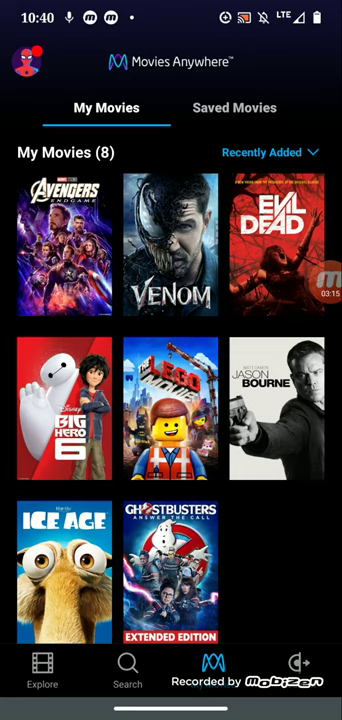
left_click(234, 108)
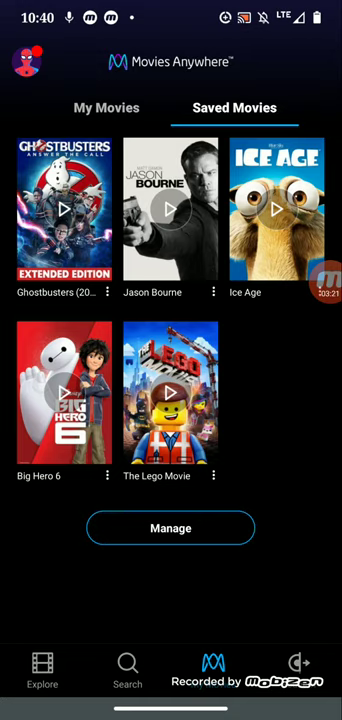
Leave Movies Anywhere for the home screen and launch DIRECTV
left_click(104, 108)
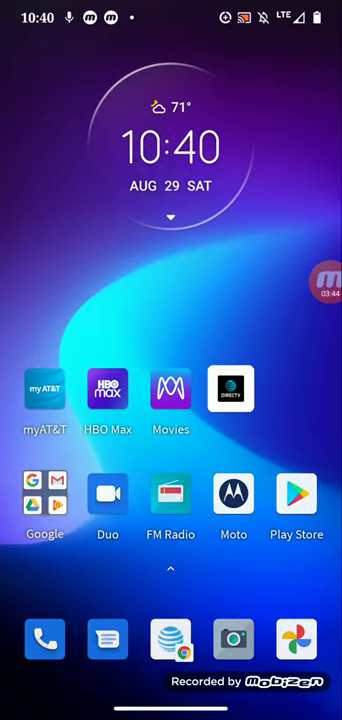
left_click(234, 388)
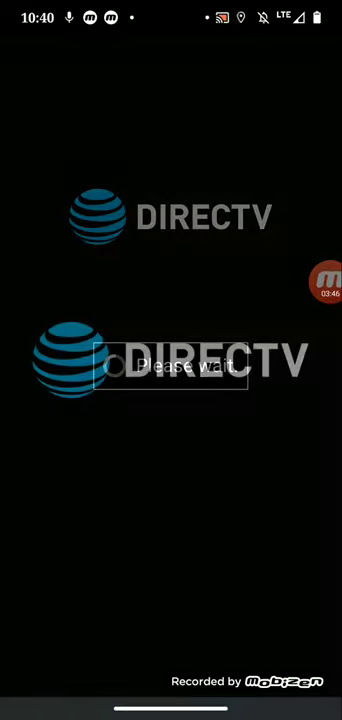